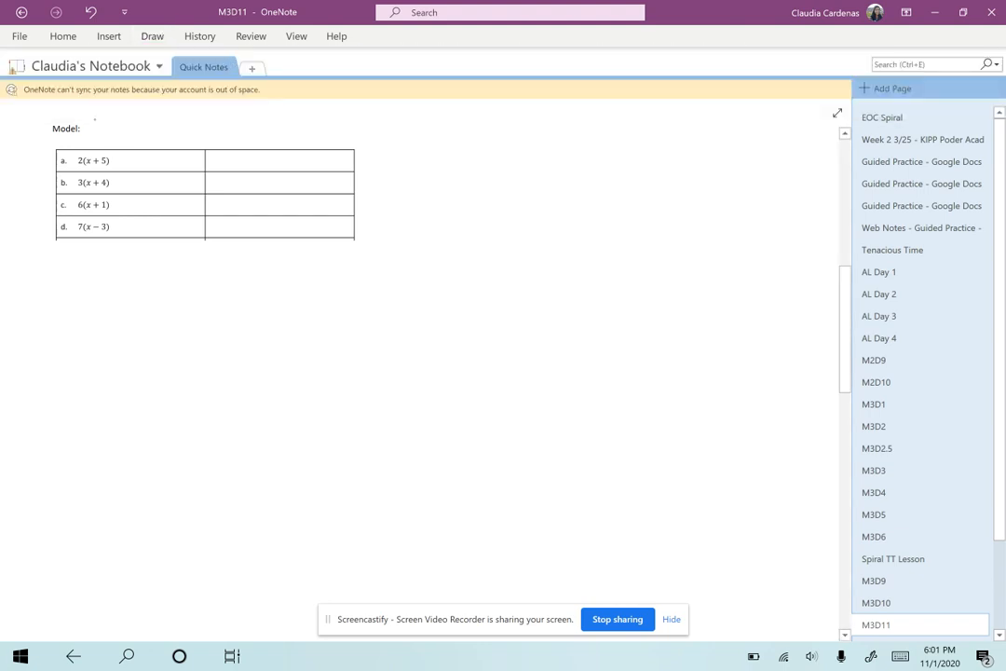
Step: Ink the heading 'Distributive Property' beside Model: and circle item a in the table
drag(90, 135, 158, 112)
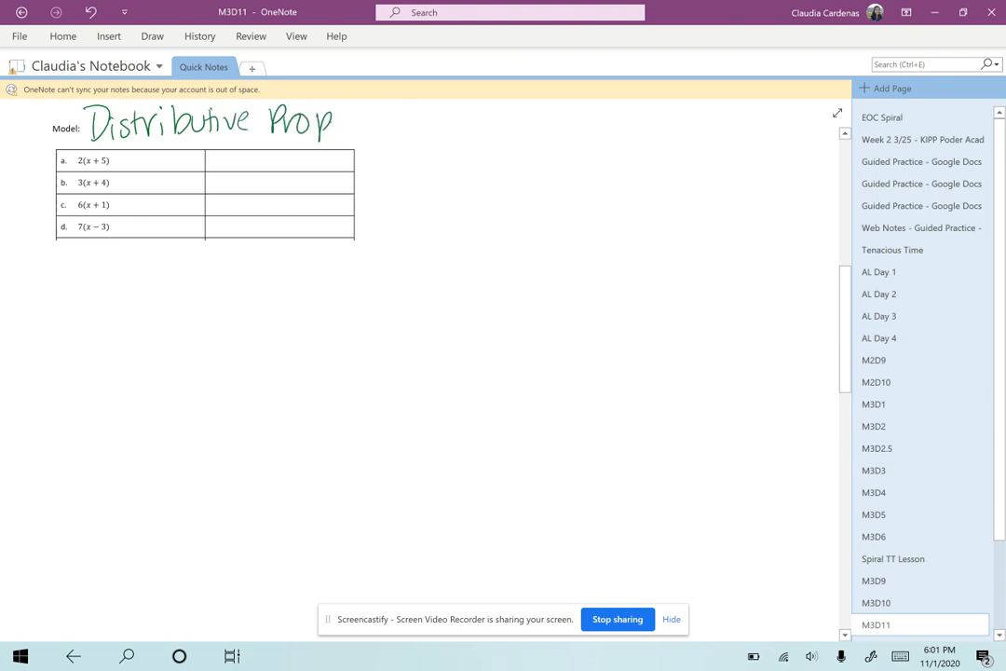
text(erty)
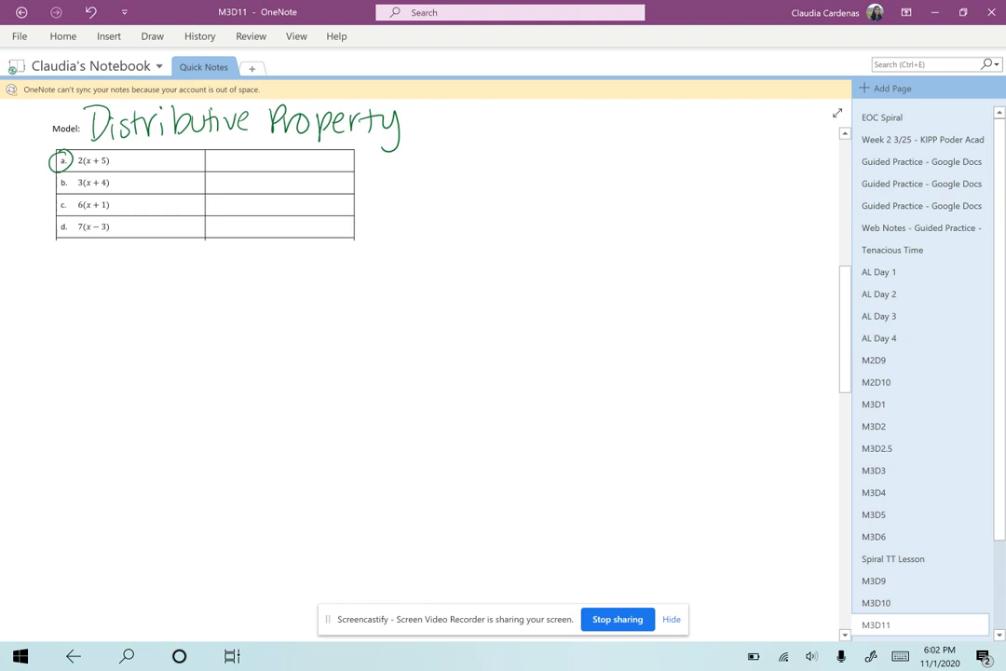
Step: Handwrite a. 2(x+5) below the table and rewrite it as (x+5)+(x+5)
drag(19, 277, 32, 297)
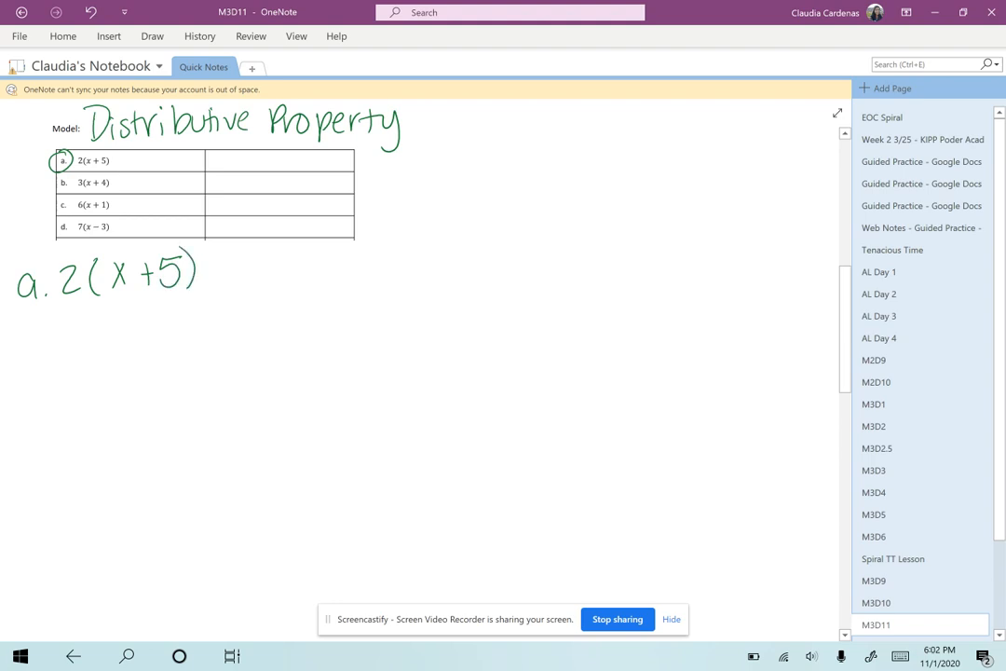
click(153, 36)
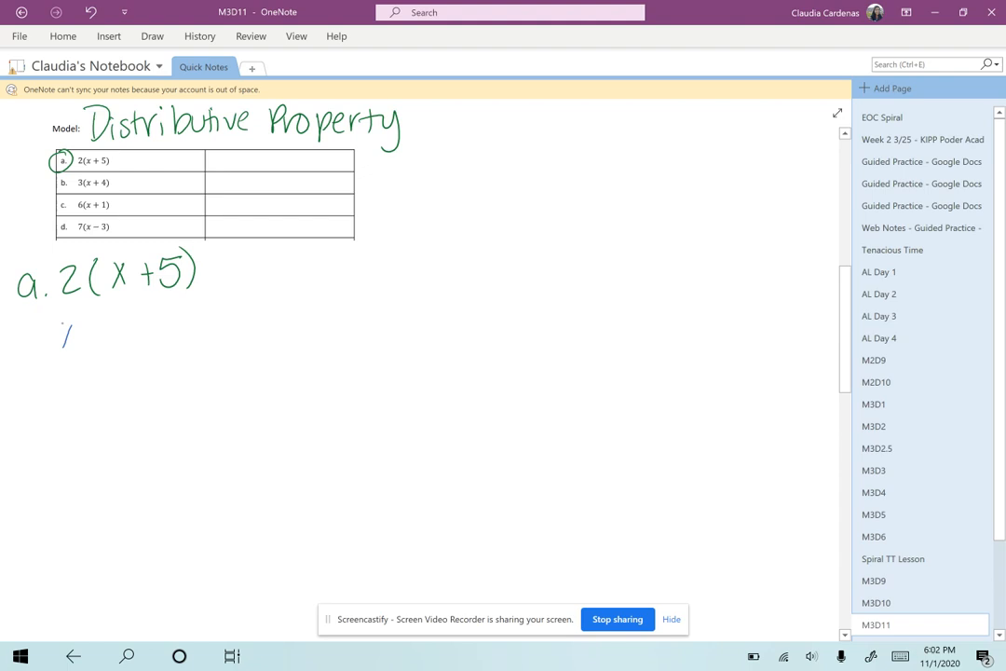
drag(60, 332, 149, 331)
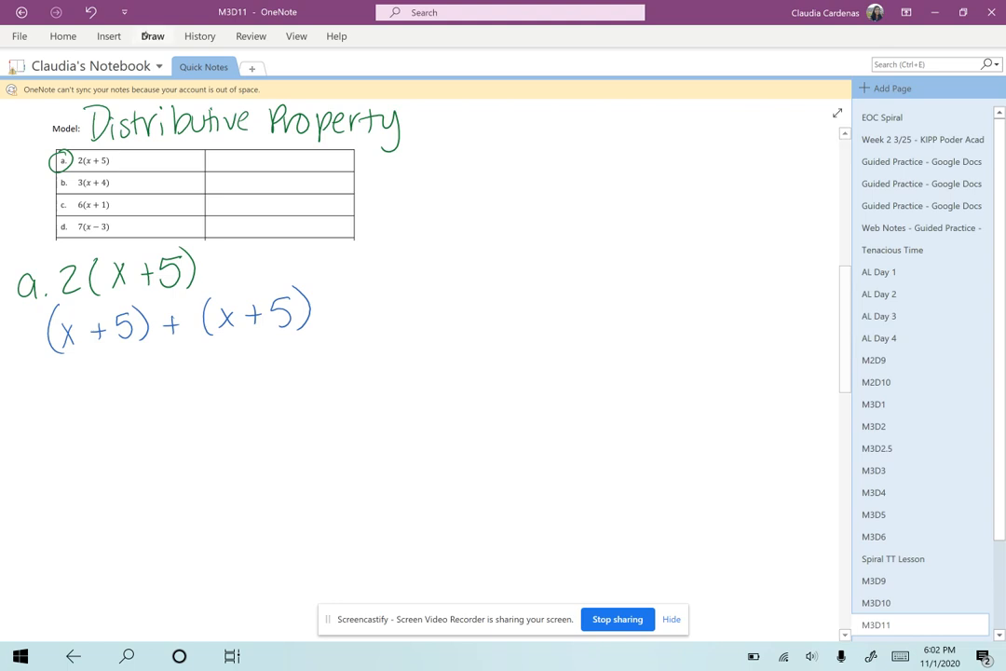
click(152, 35)
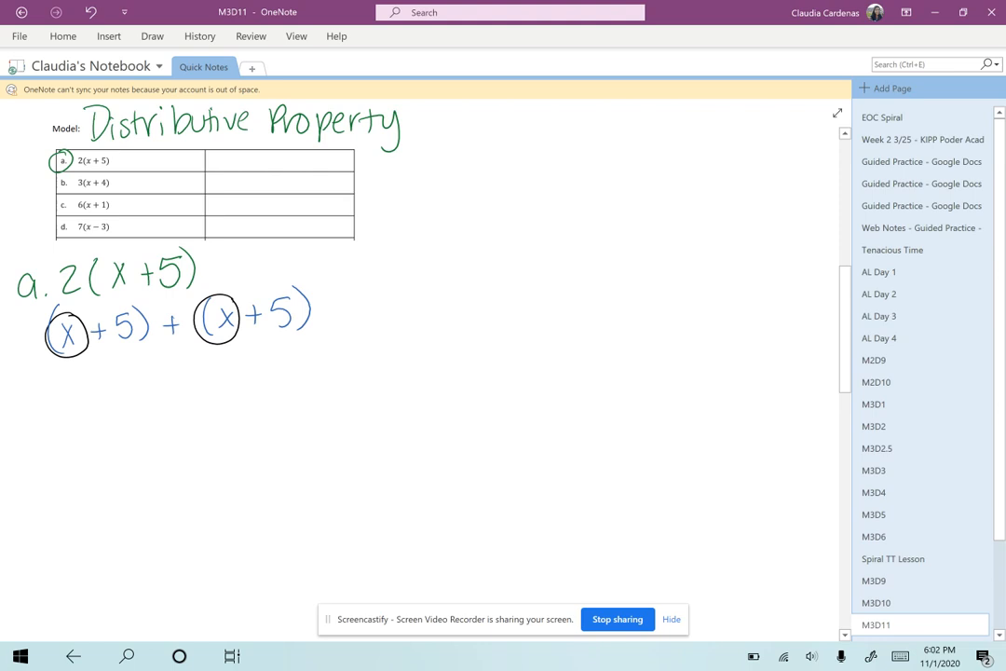
Step: Circle the x's, box the +5's, and underline the simplified result 2x+10
drag(89, 298, 152, 357)
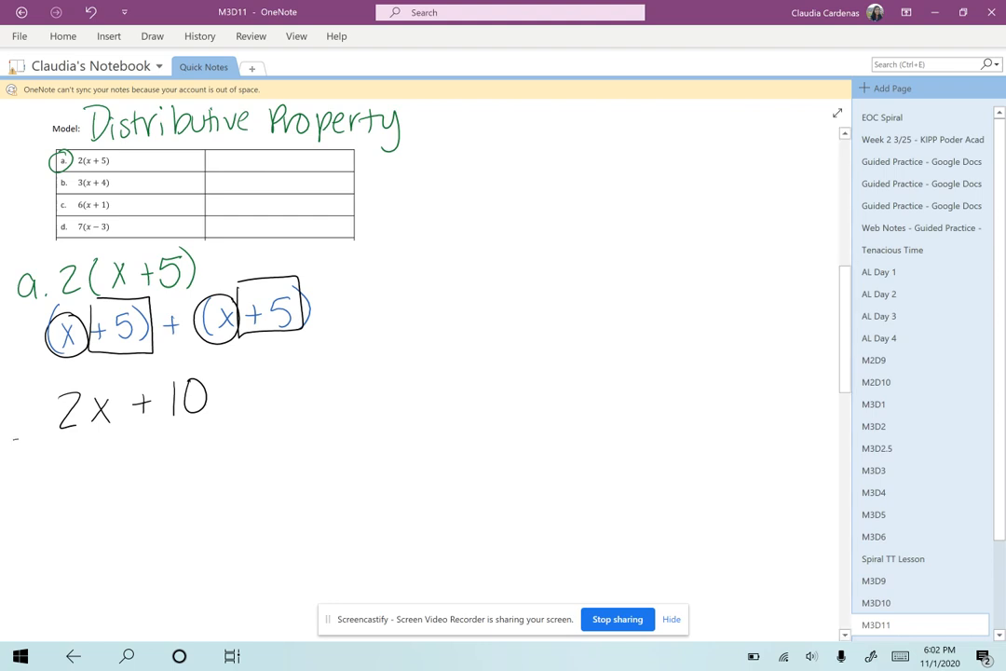
drag(11, 436, 440, 421)
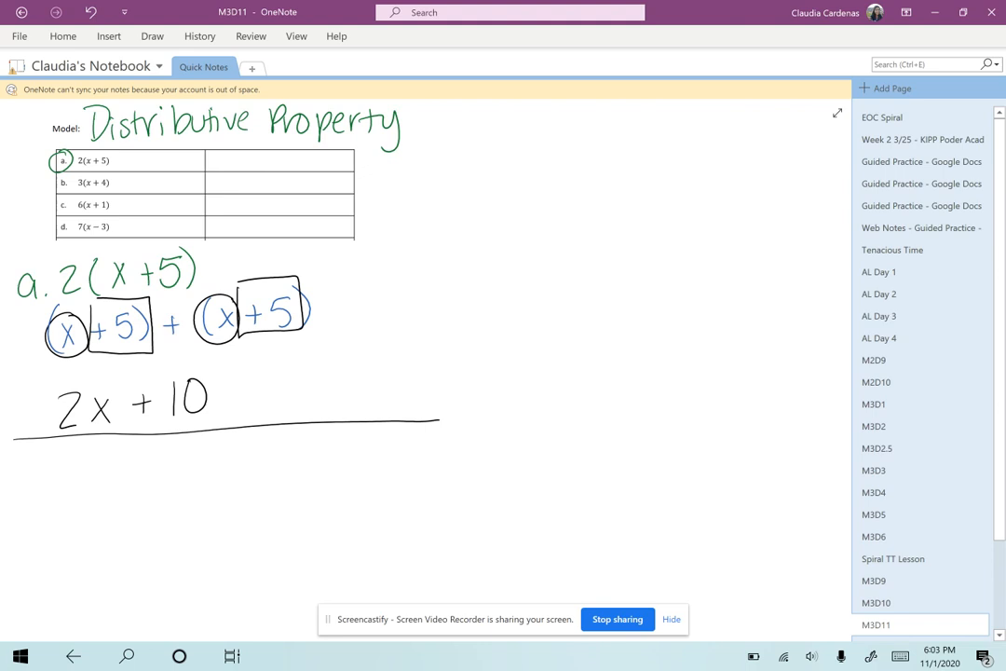
Step: In blue ink, distribute 2(x+5) with arrows to 2·x+10, check 2x+10 and box the answer
click(153, 35)
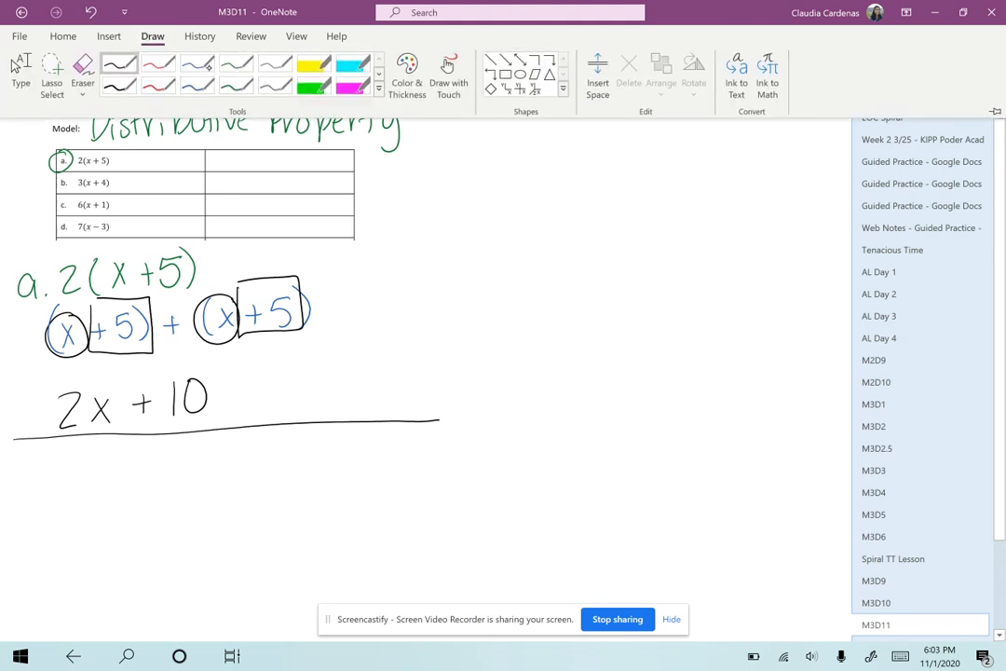
click(152, 35)
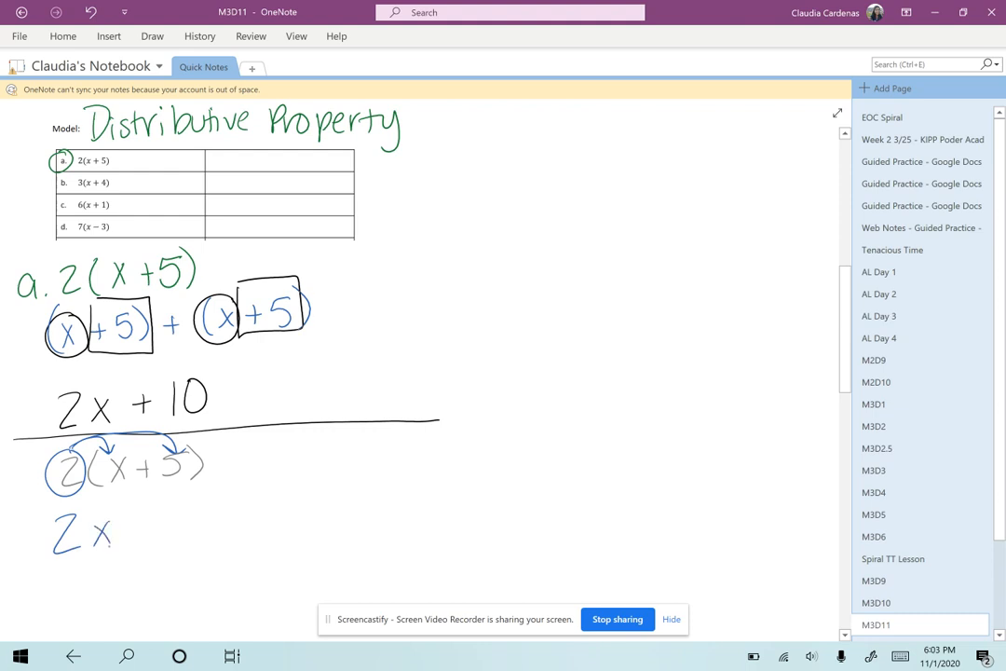
click(84, 533)
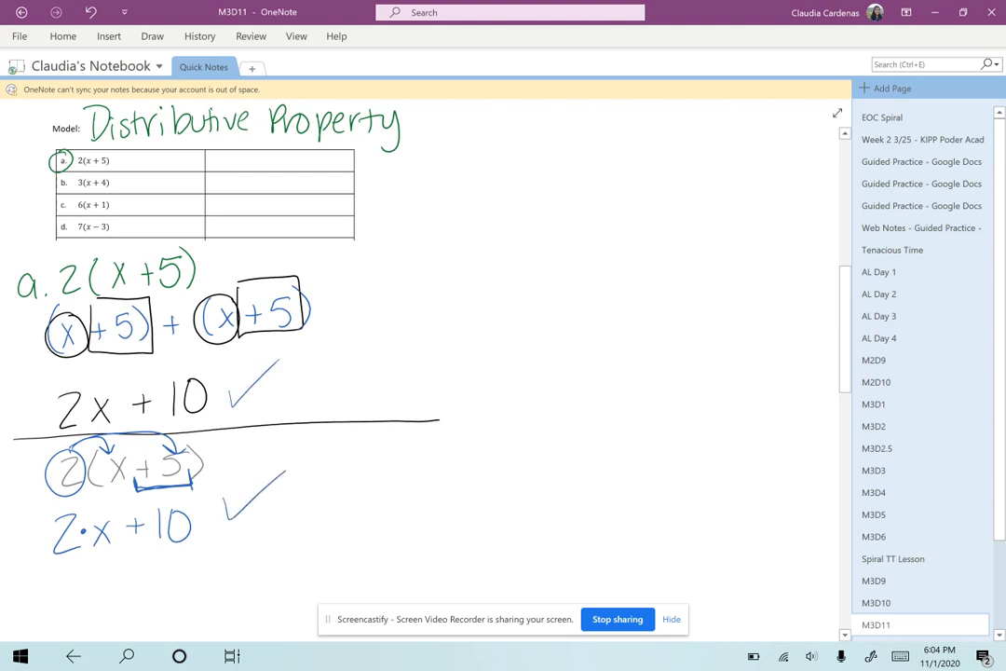
drag(28, 507, 209, 550)
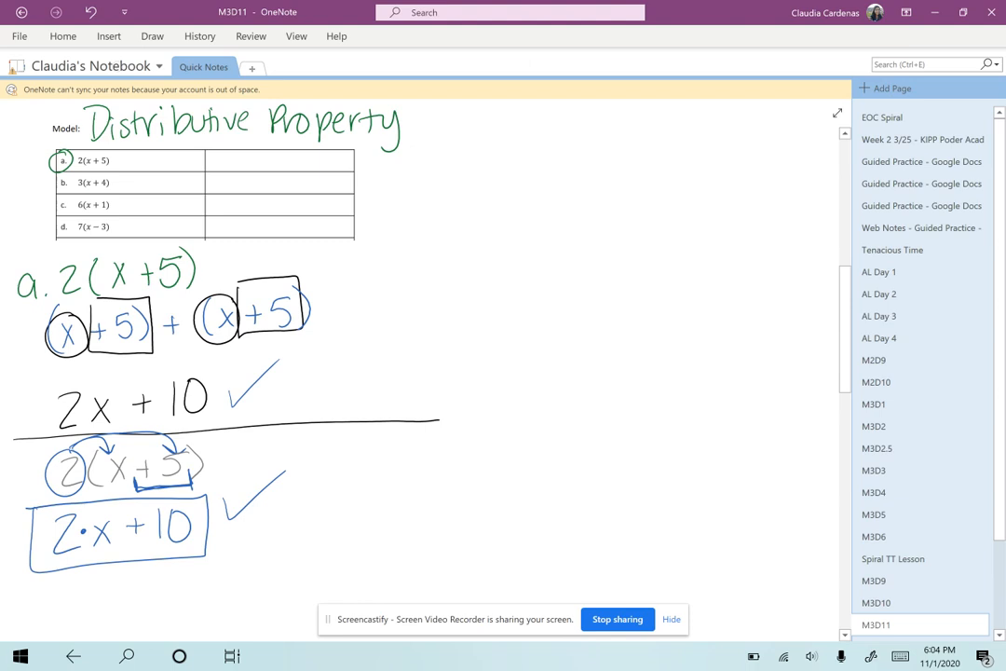
Step: Circle item d, ink 7(x−3) and write 7x beneath it in red with distribution arrows
click(63, 228)
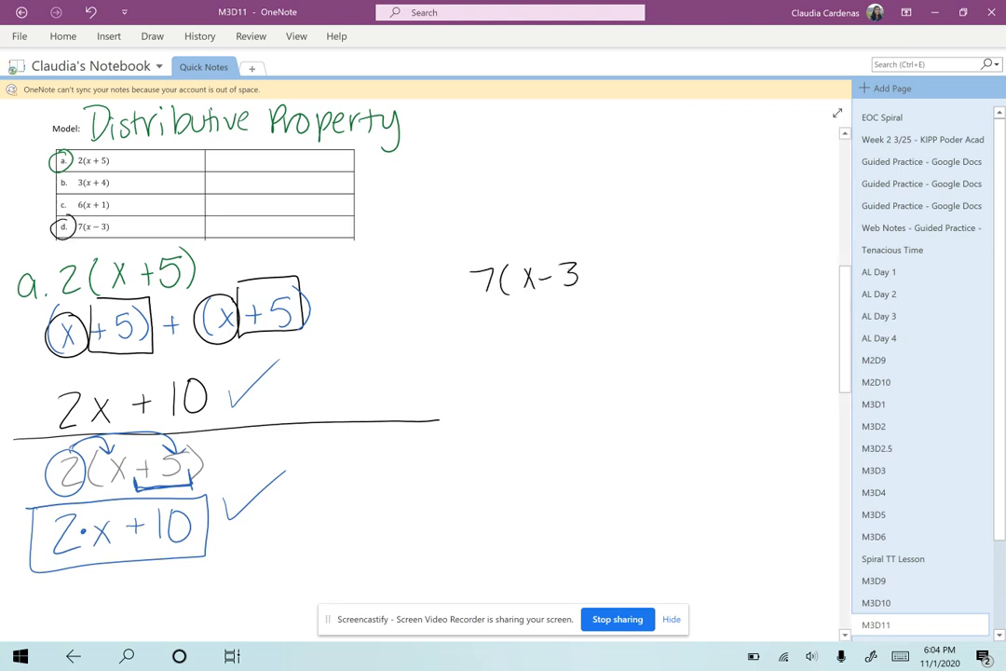
click(153, 35)
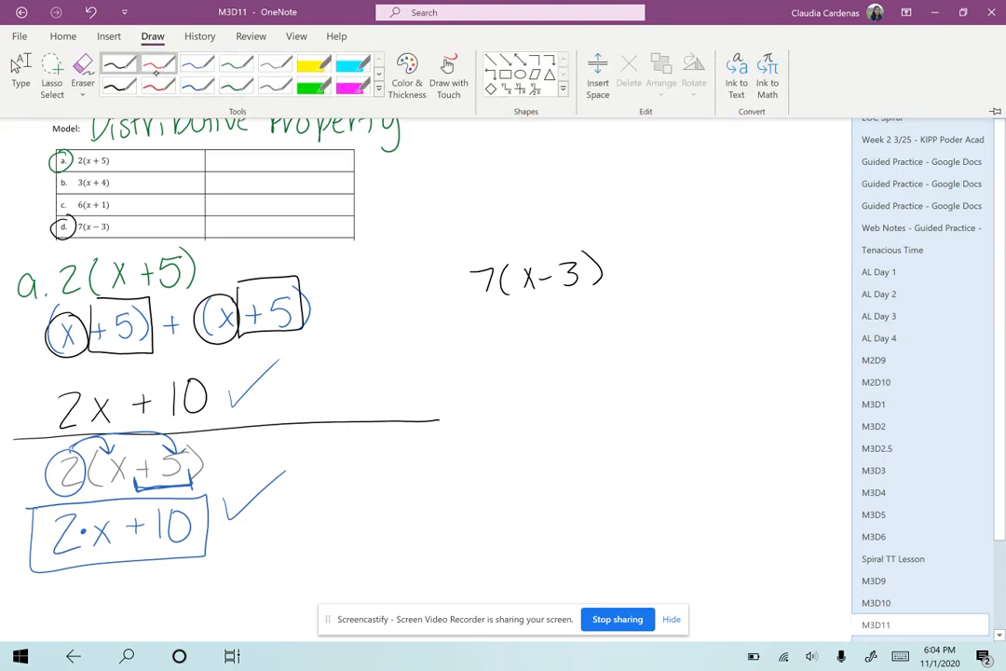
click(153, 36)
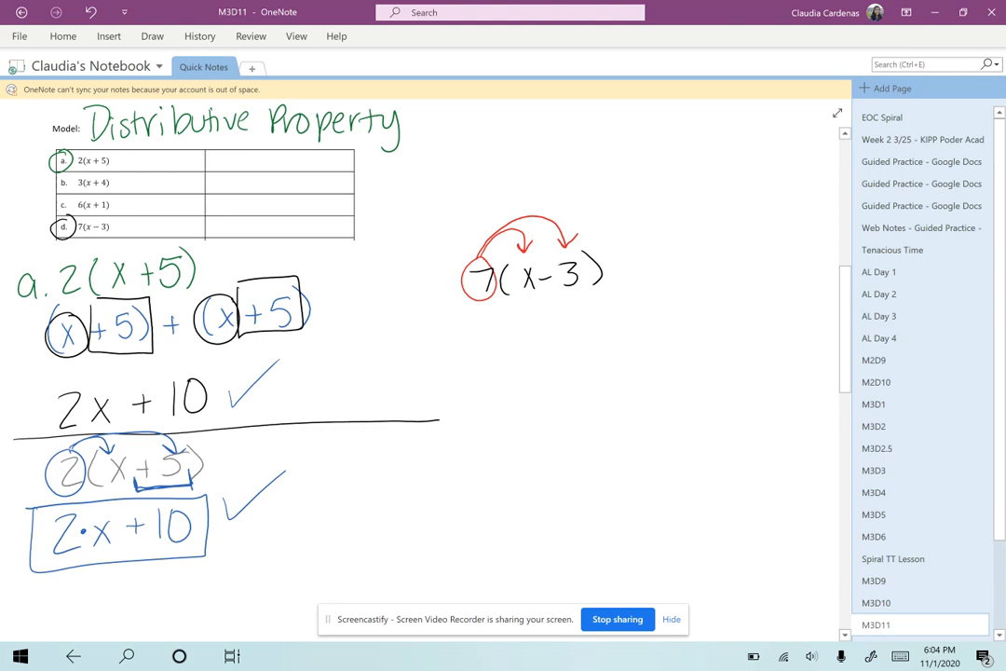
drag(475, 320, 518, 350)
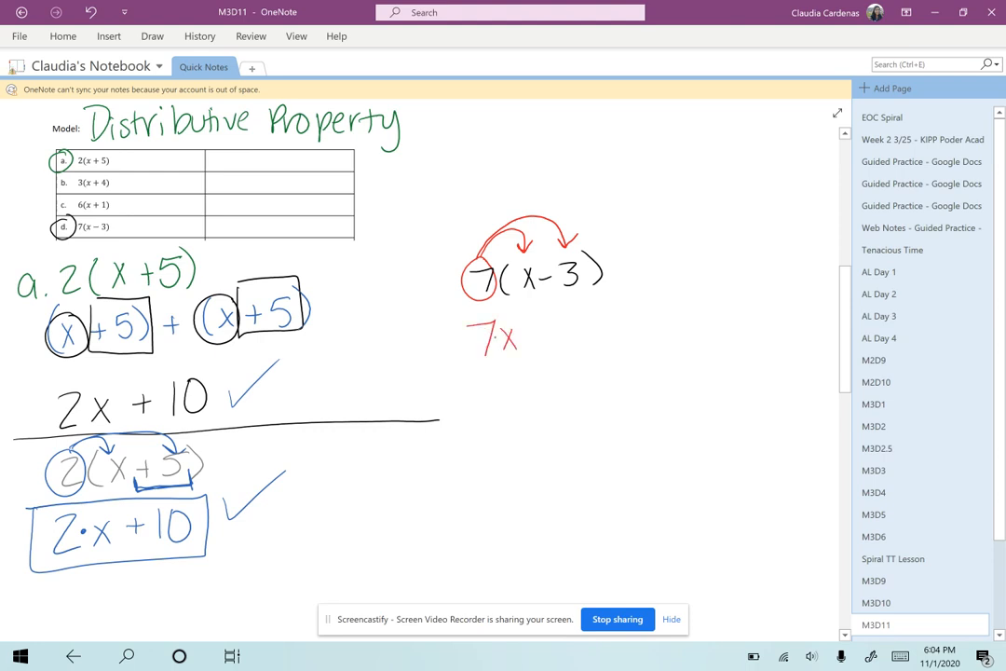
click(496, 338)
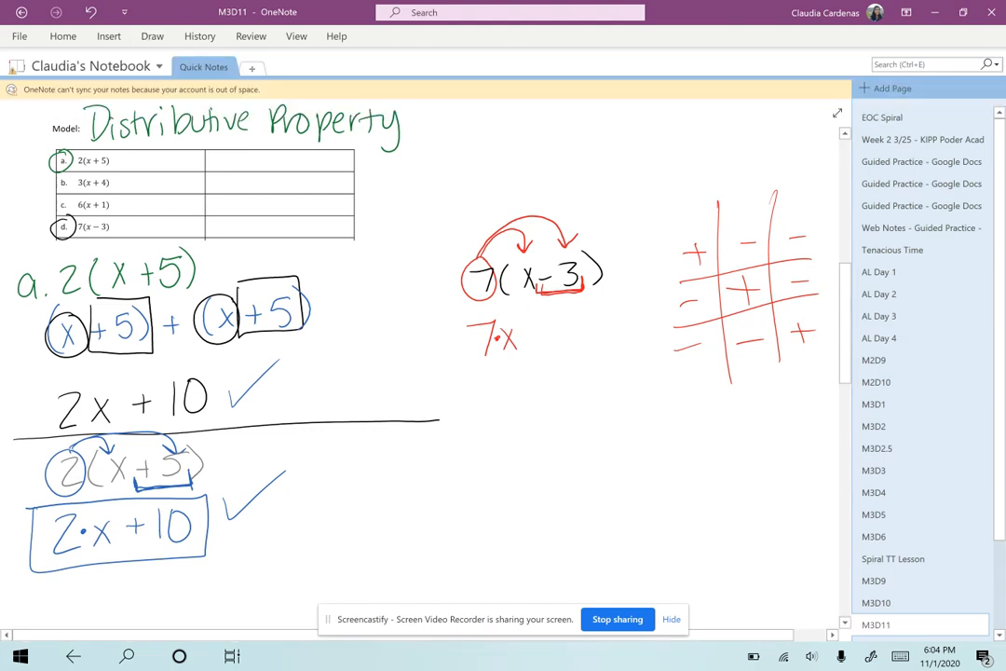
Step: Highlight the sign chart's top row, complete 7·x−21 and box the final answer
drag(671, 261, 811, 233)
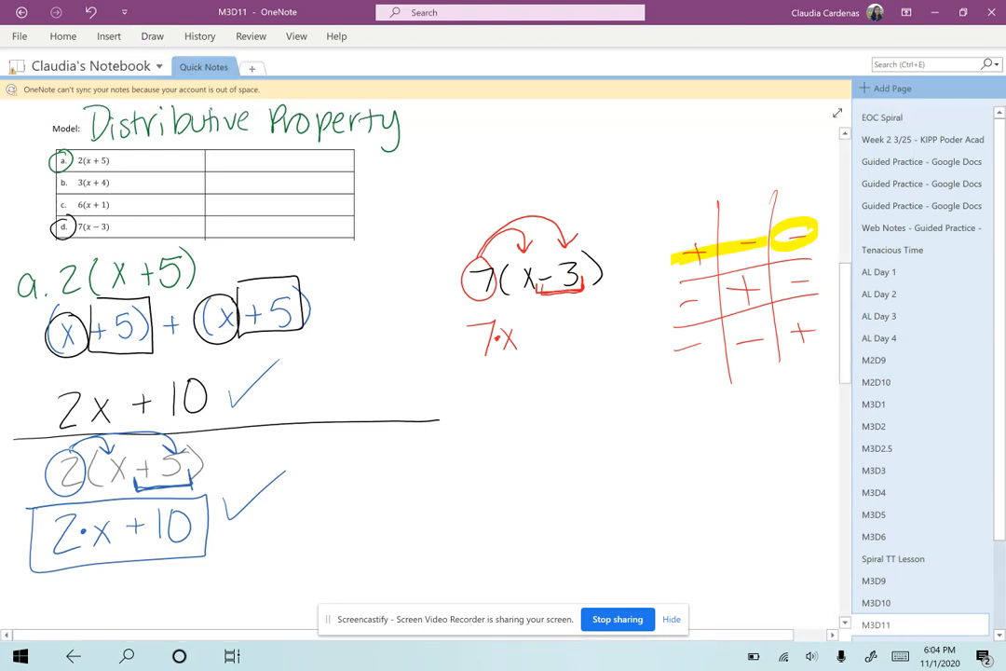
drag(531, 337, 550, 337)
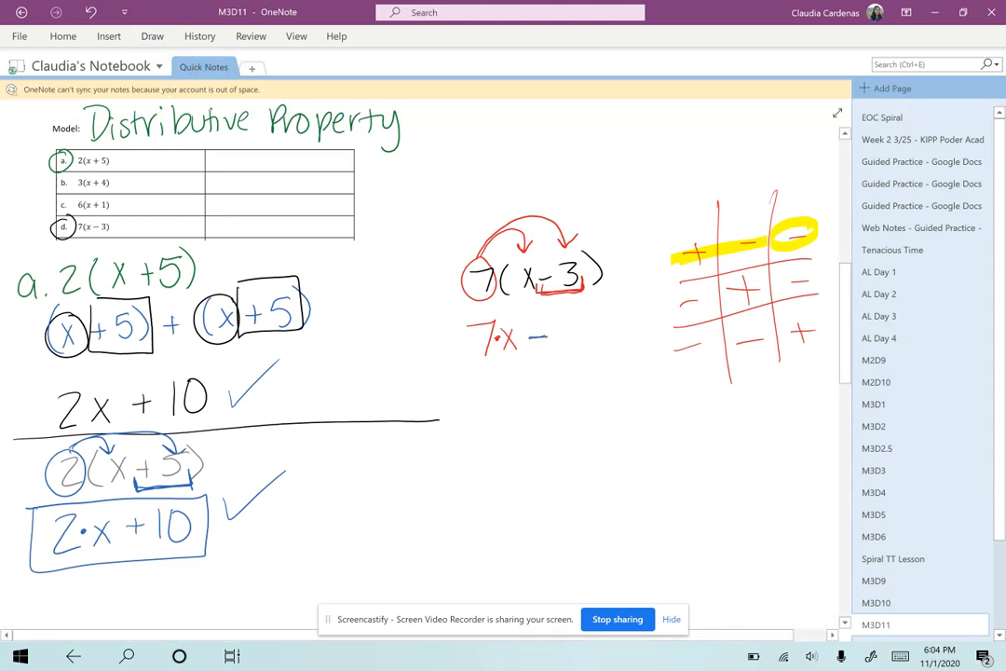
drag(550, 339, 591, 350)
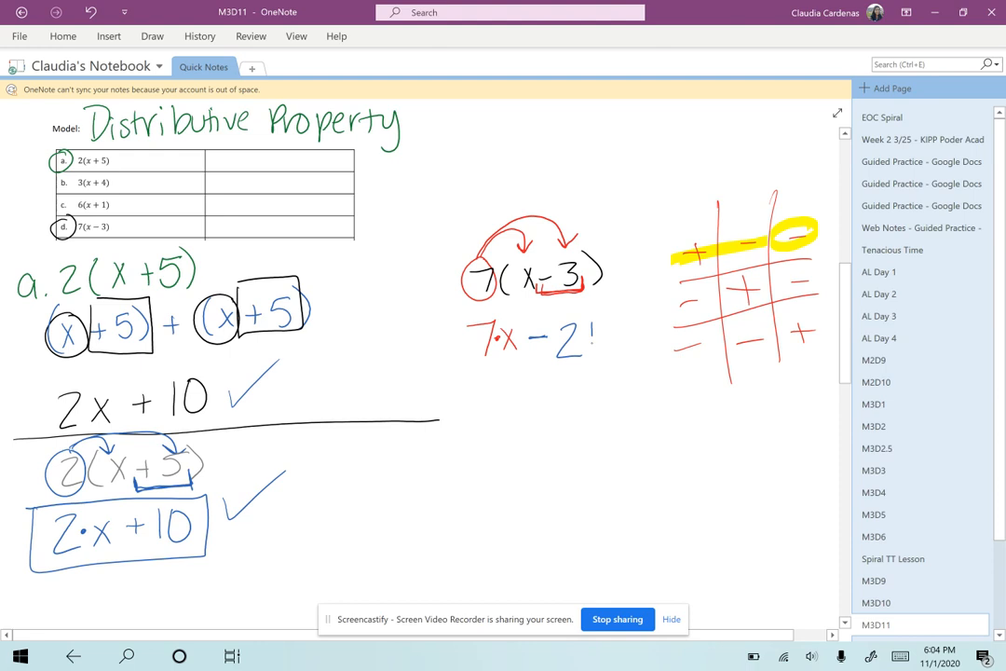
drag(438, 317, 625, 372)
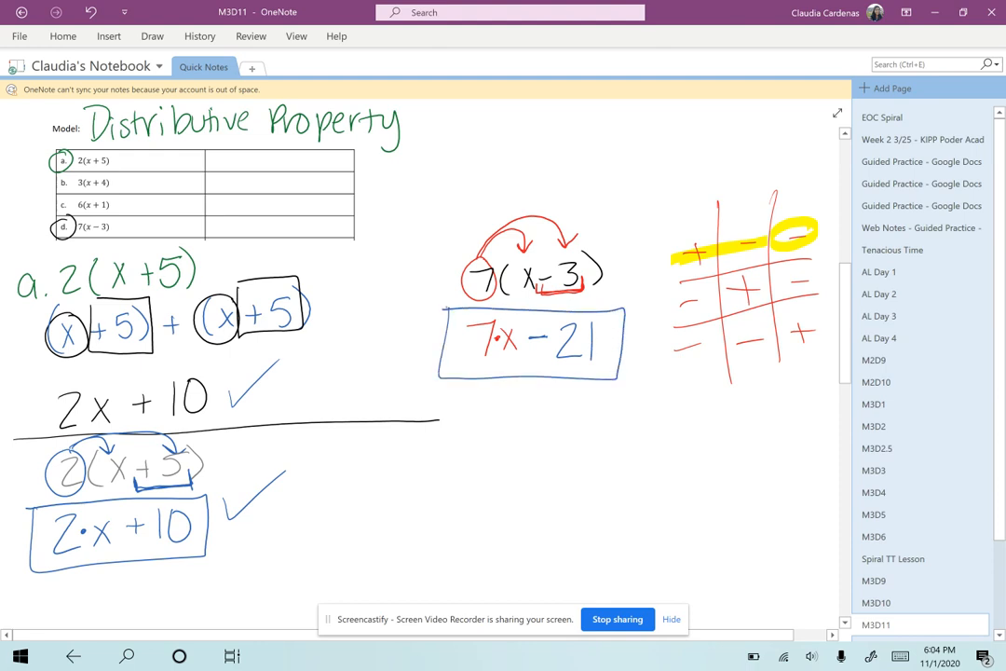